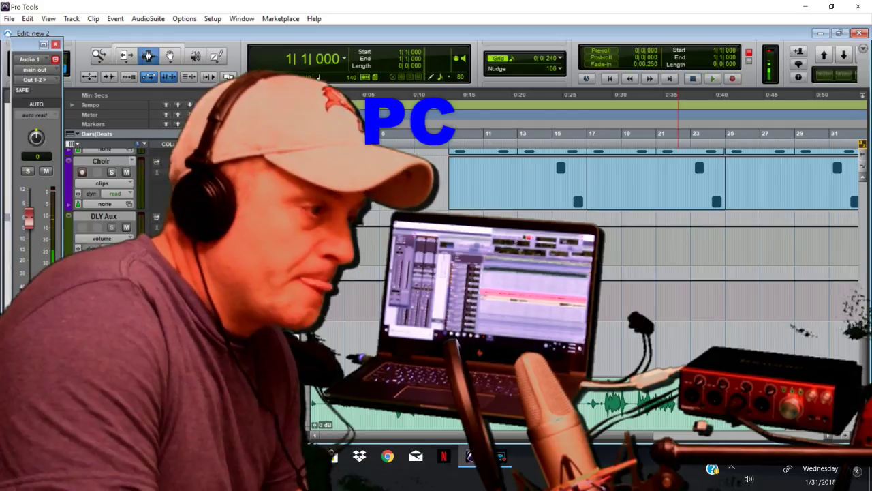
Start playback of the 'new 2' session from the transport bar
left_click(713, 82)
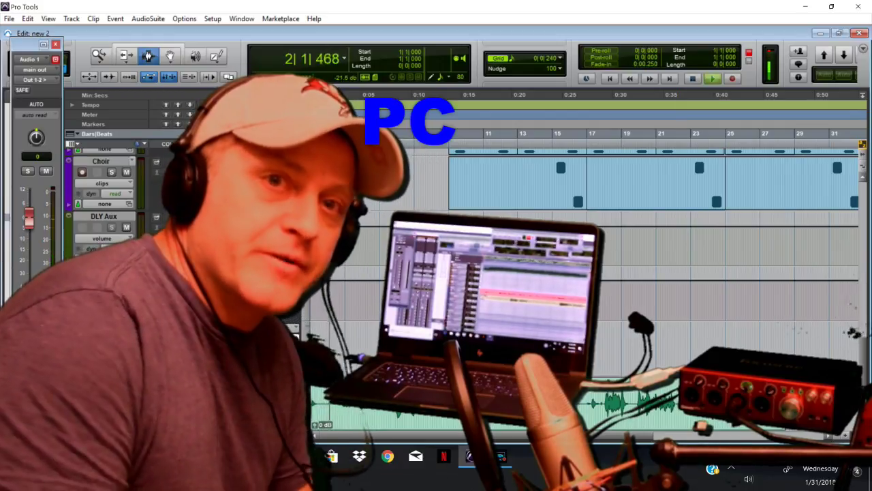